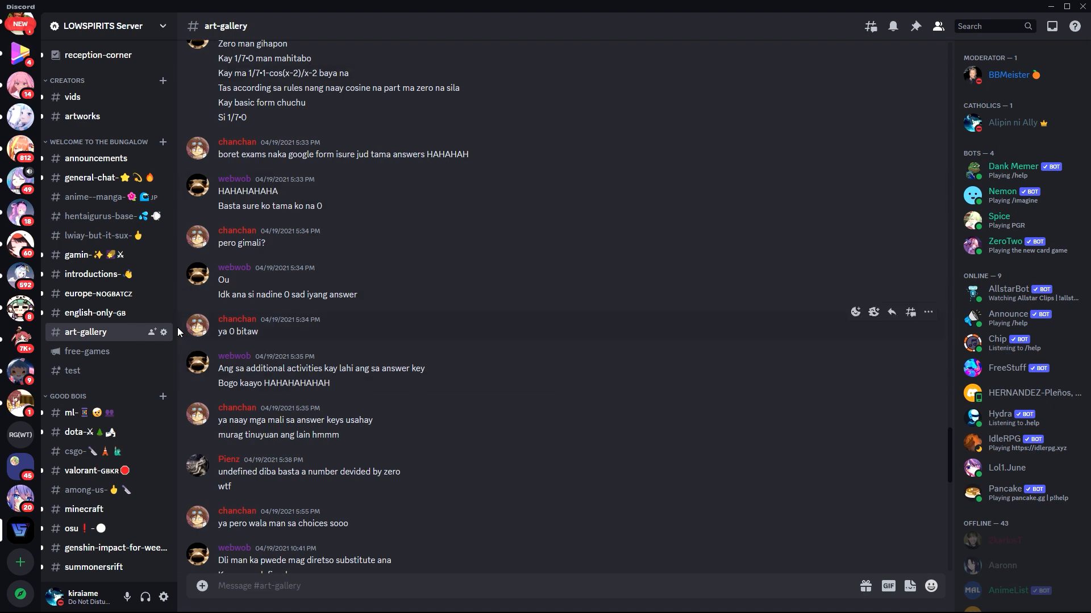
- Open the Edit Channel settings for #art-gallery from its gear icon
left_click(164, 332)
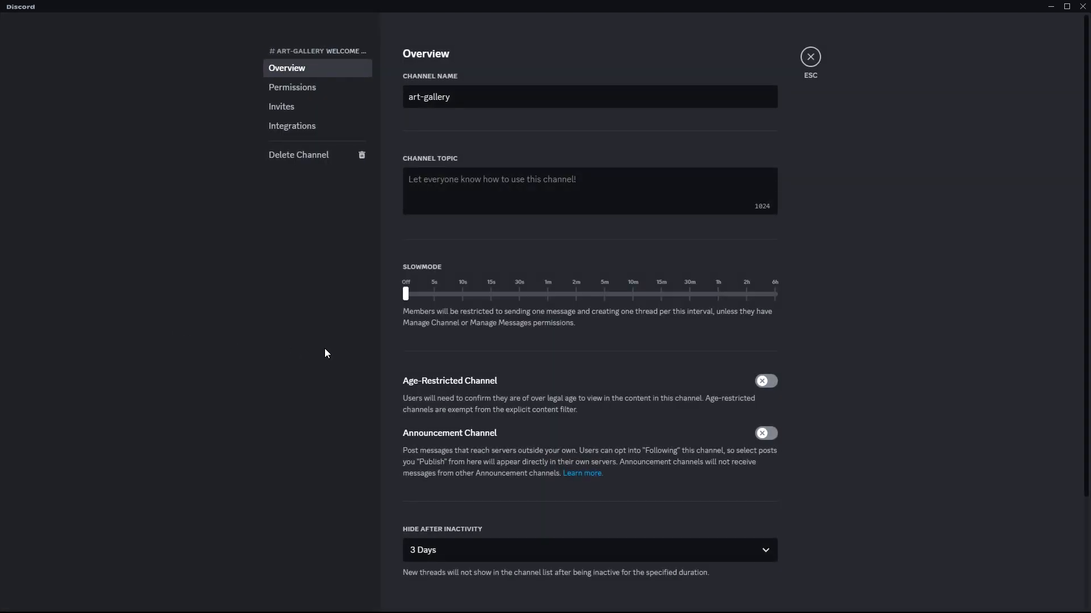
left_click(292, 87)
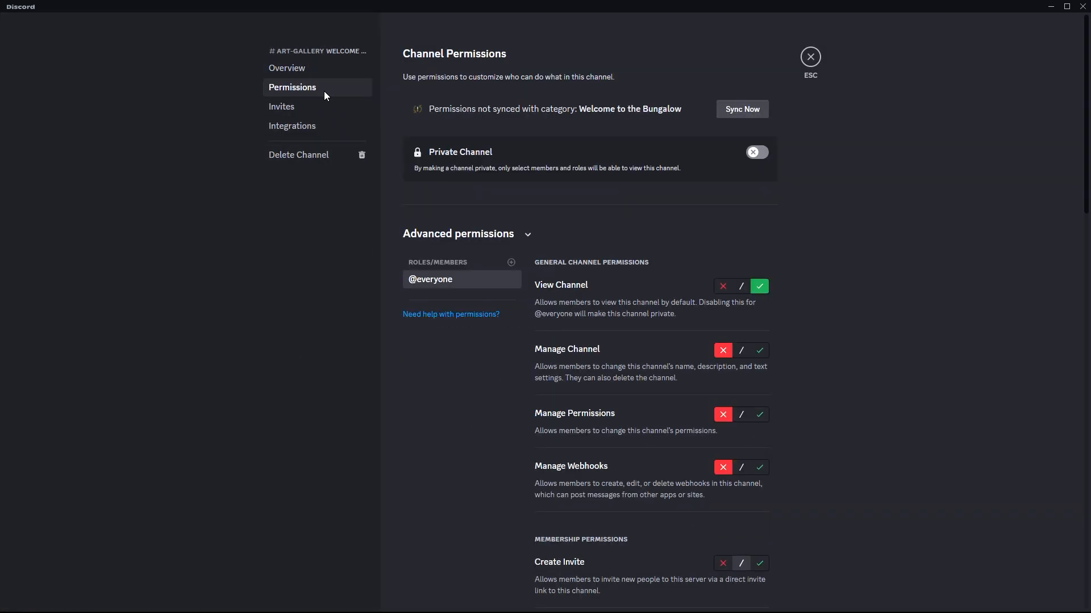
scroll("down", 3)
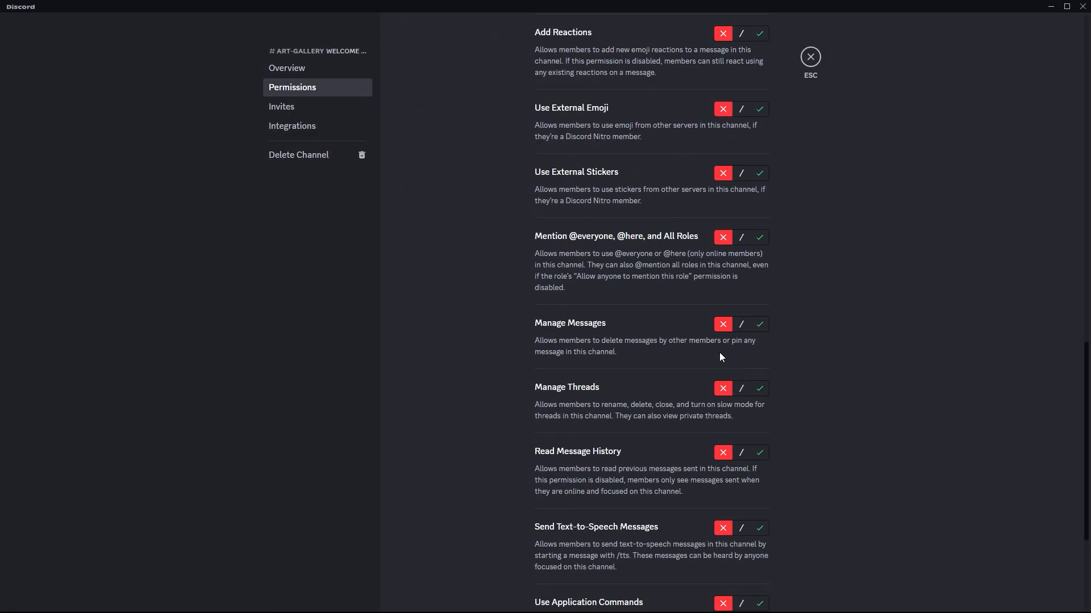
scroll("down", 3)
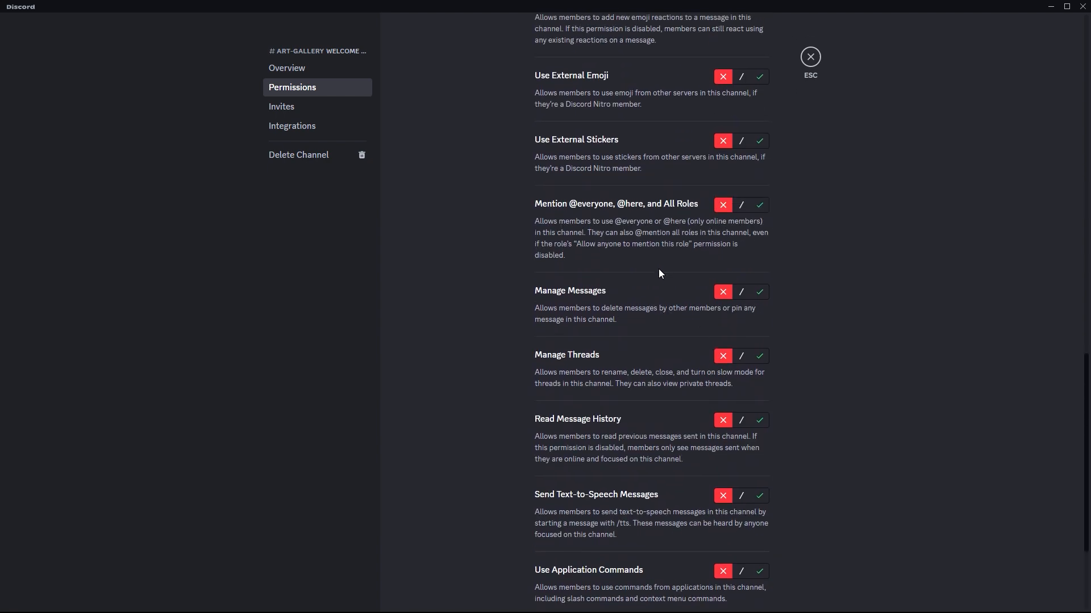
scroll("up", 3)
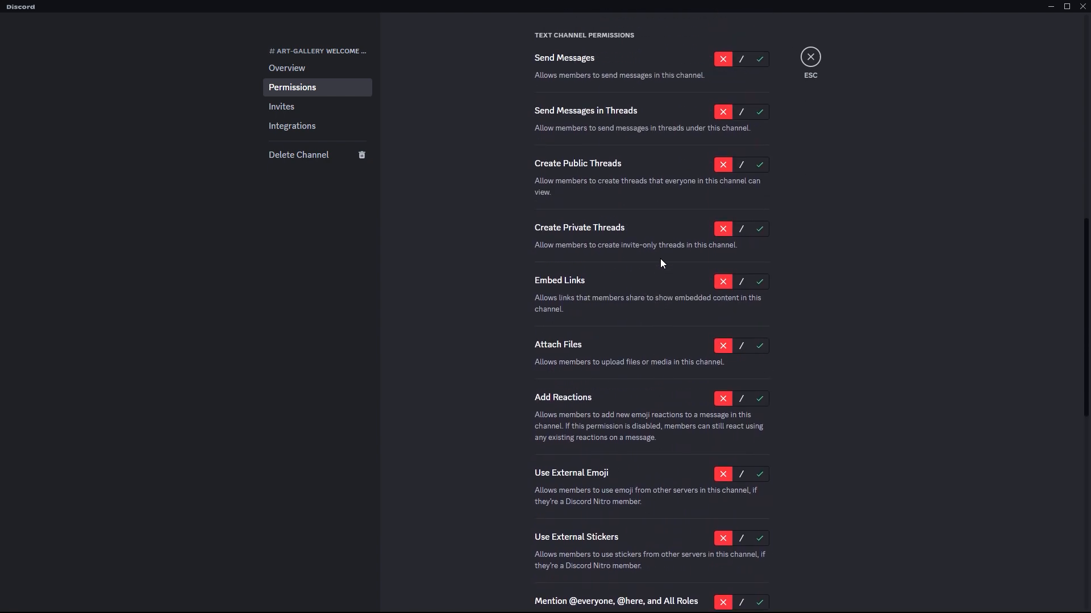
scroll("down", 3)
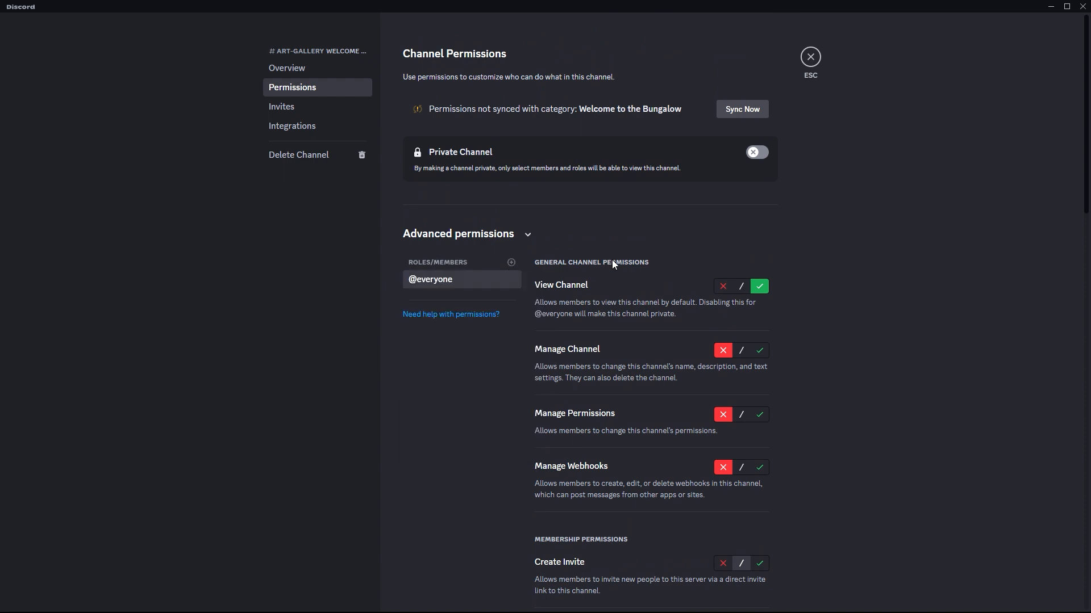
mouse_move(514, 427)
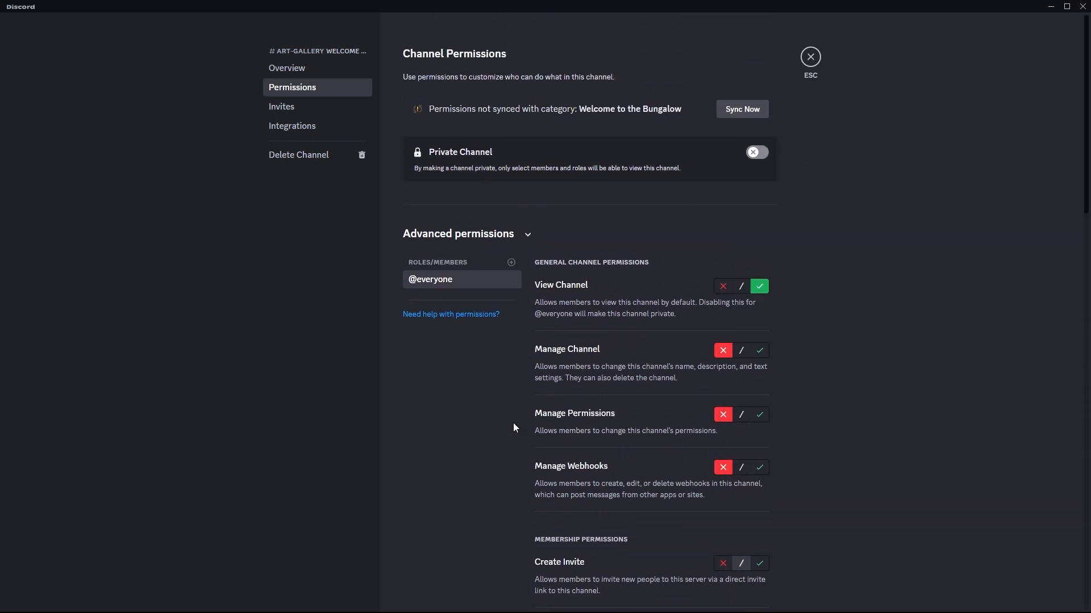
scroll("down", 3)
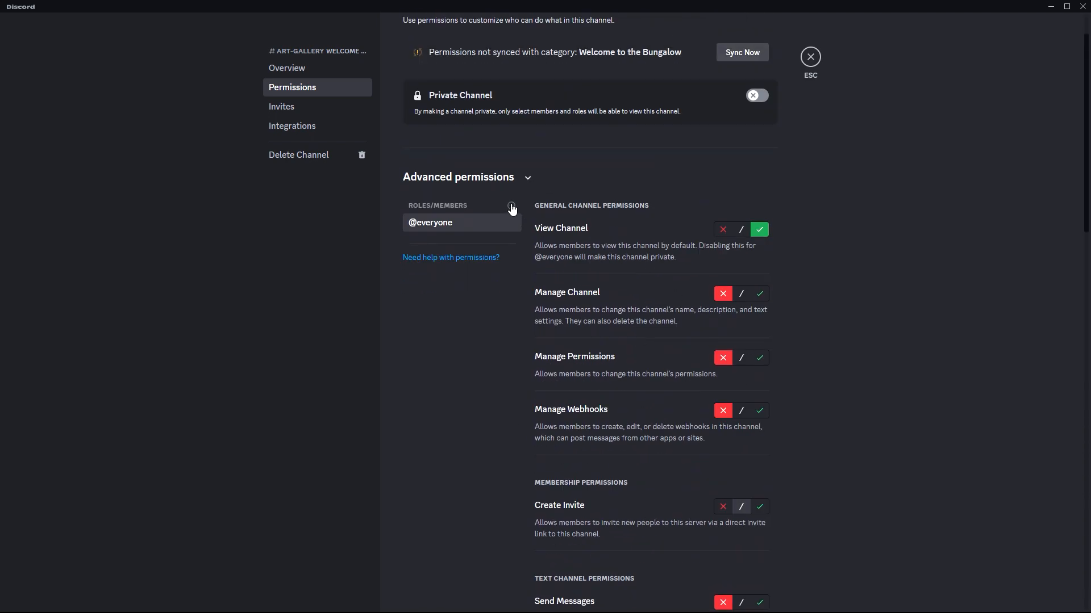
left_click(511, 206)
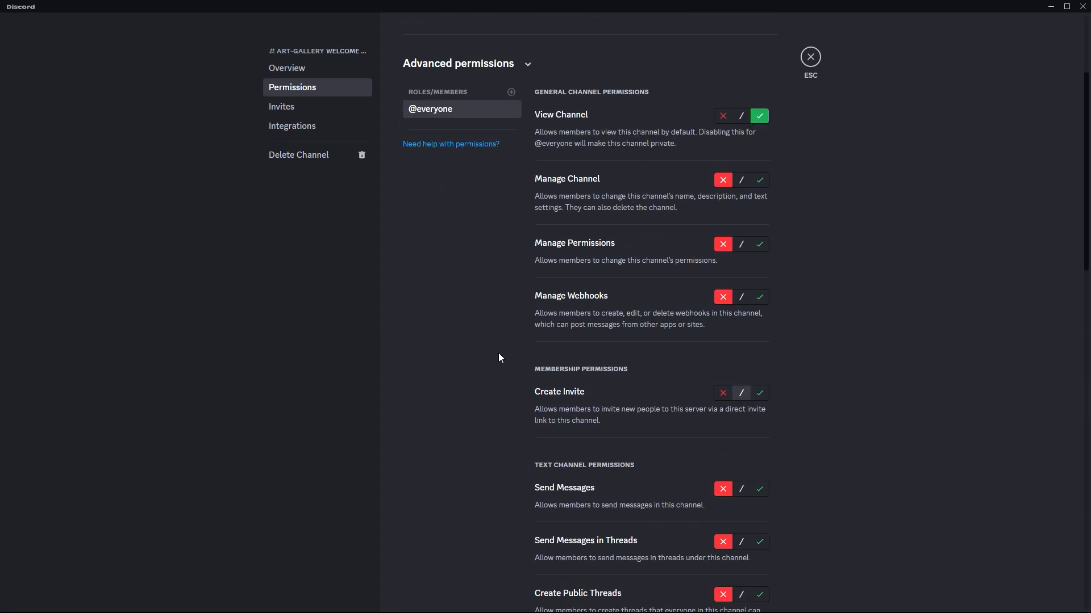
scroll("down", 3)
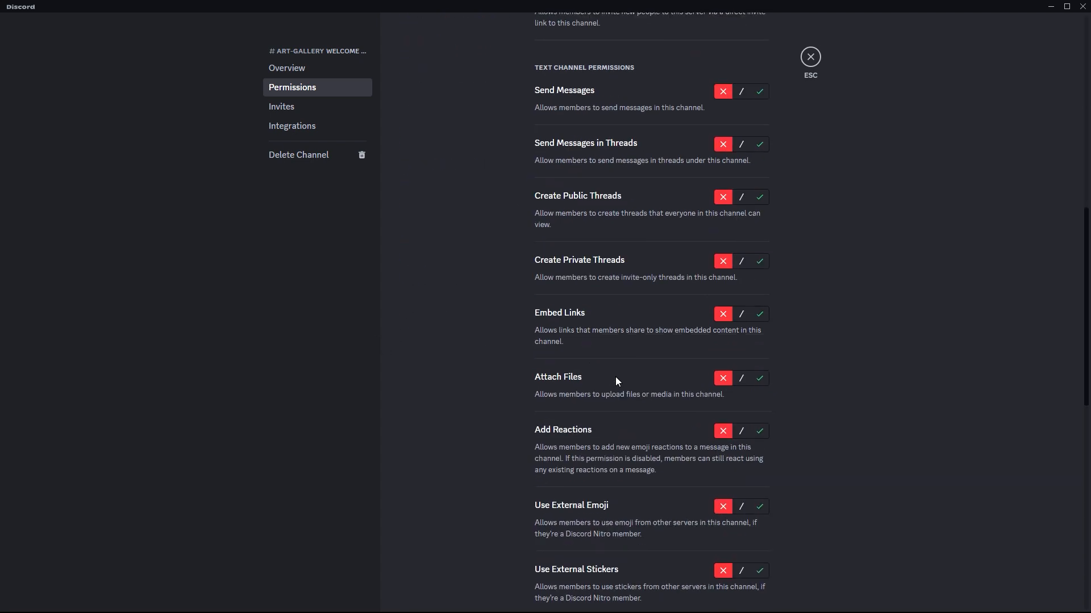
scroll("down", 3)
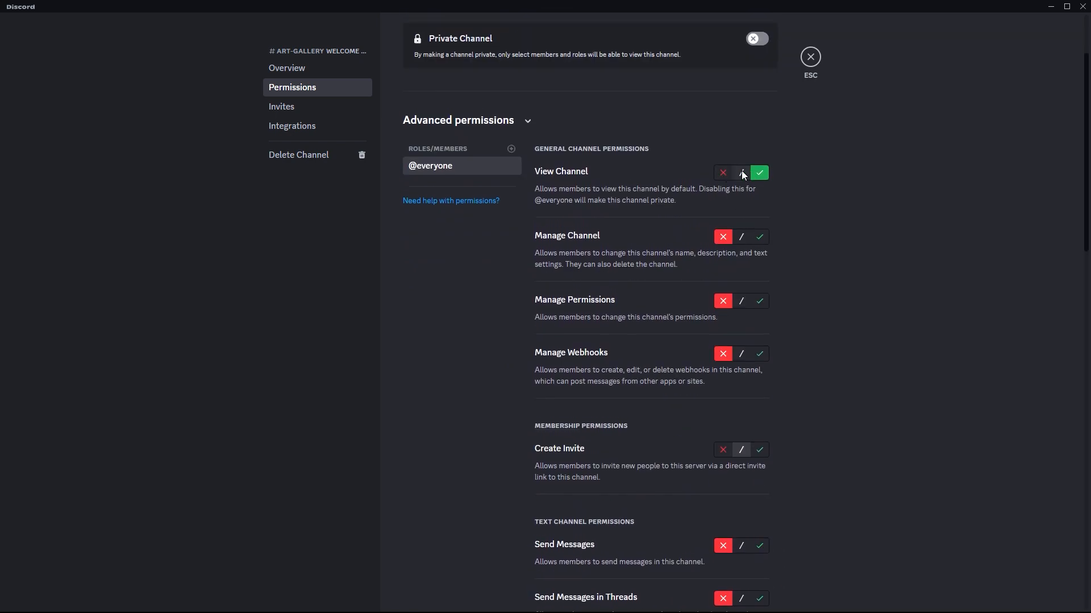
scroll("down", 3)
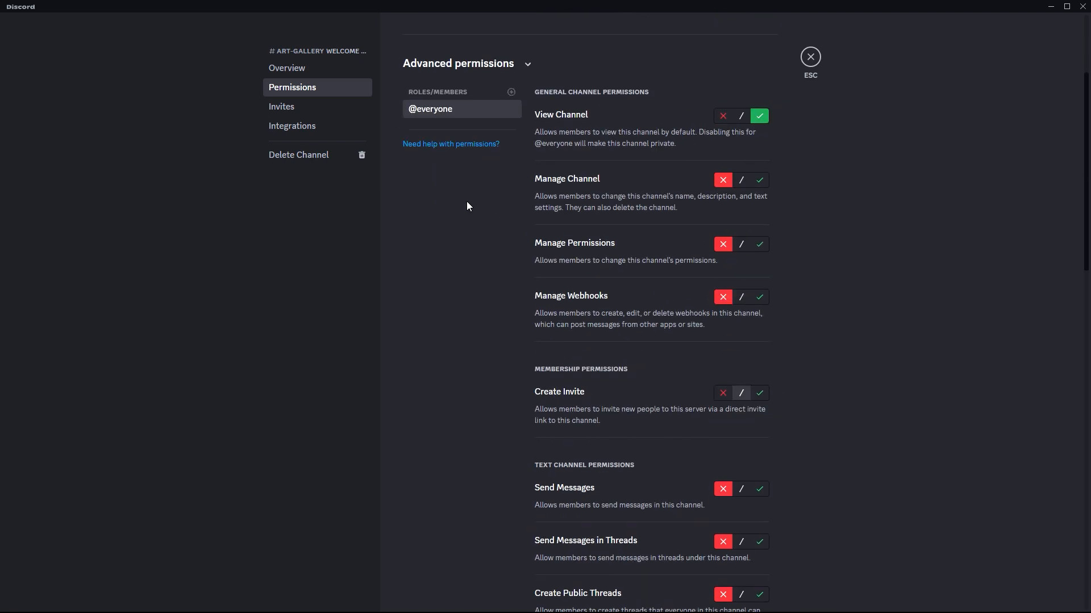
mouse_move(560, 228)
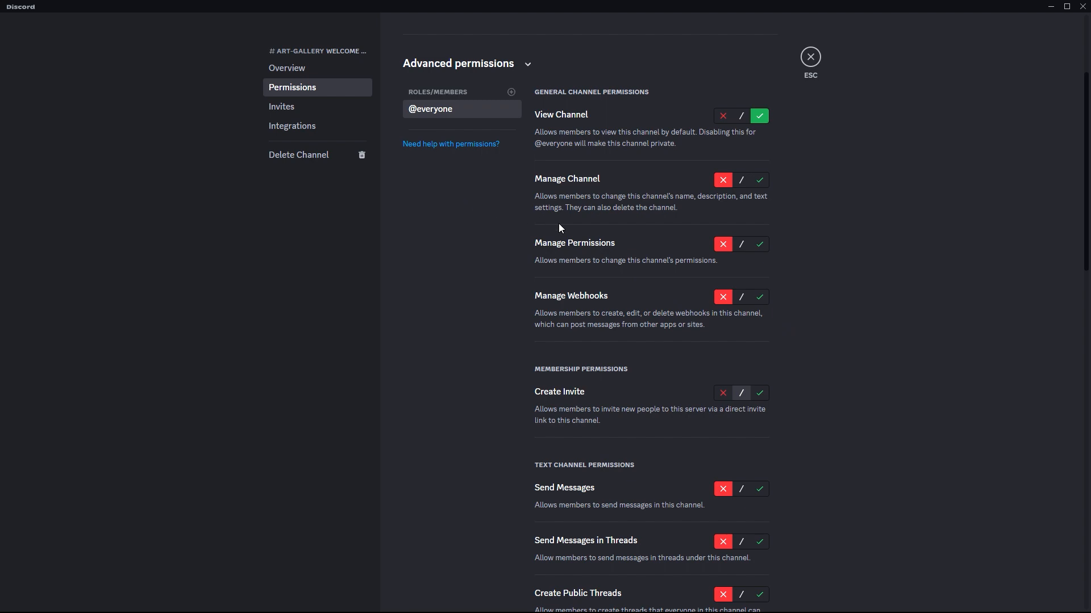
scroll("down", 3)
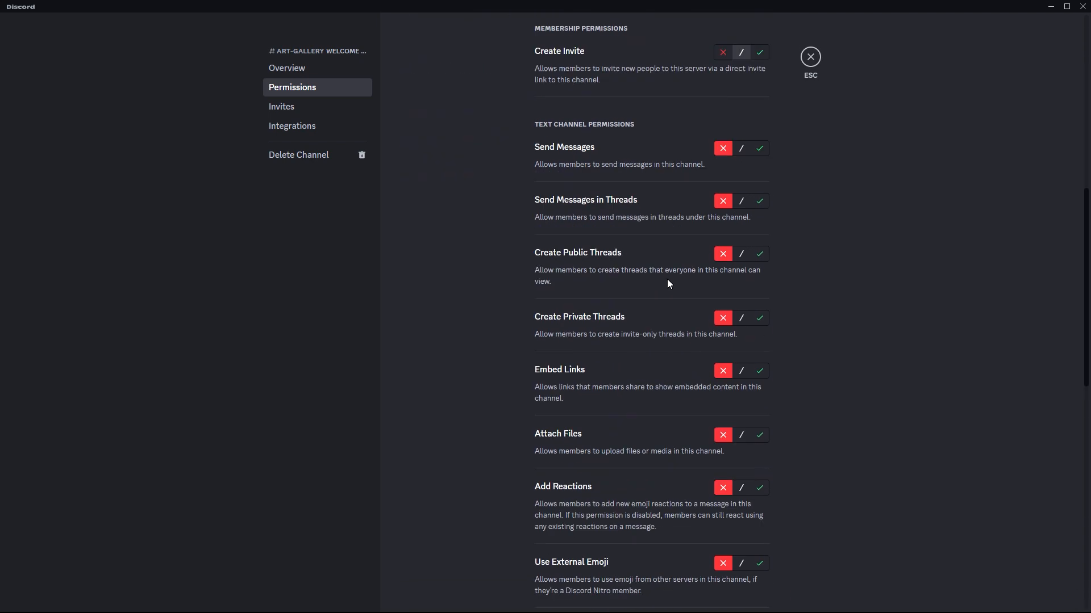
scroll("up", 3)
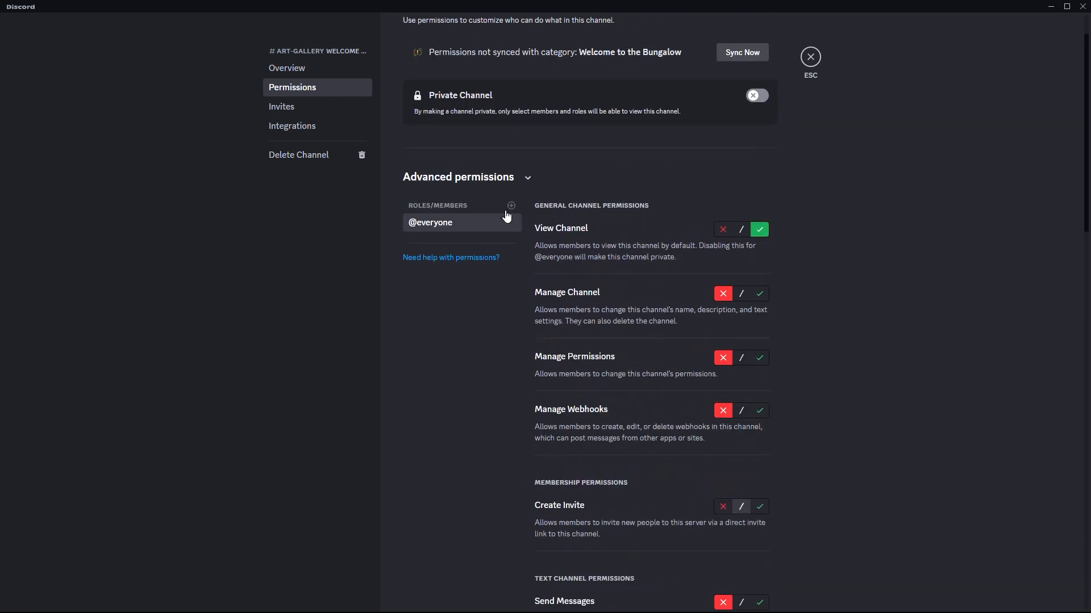
- Add 'new role' to art-gallery's Roles/Members permission list via the + picker
left_click(511, 204)
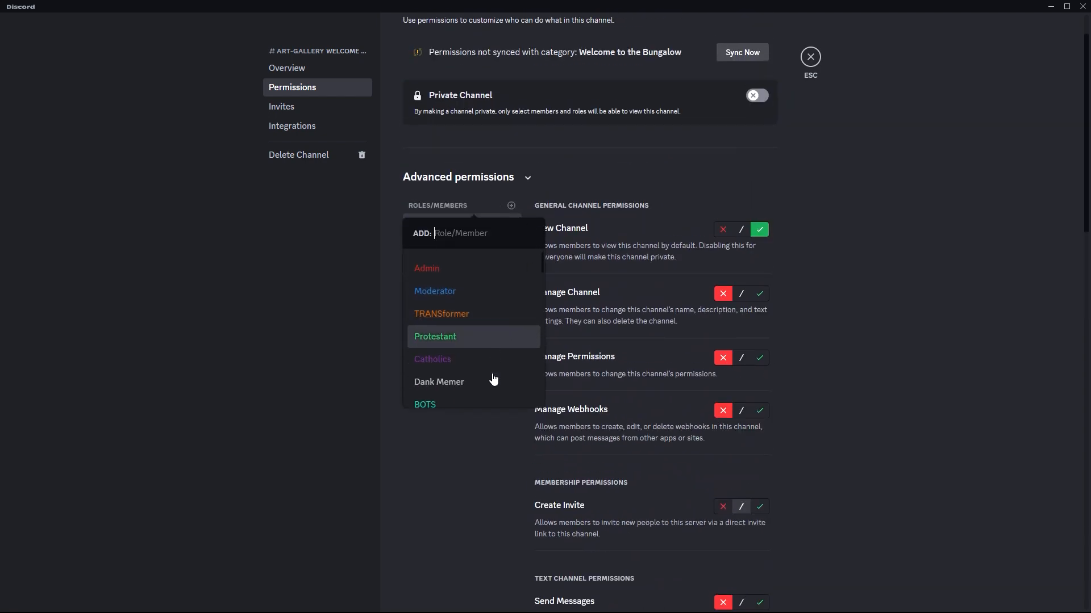
left_click(288, 68)
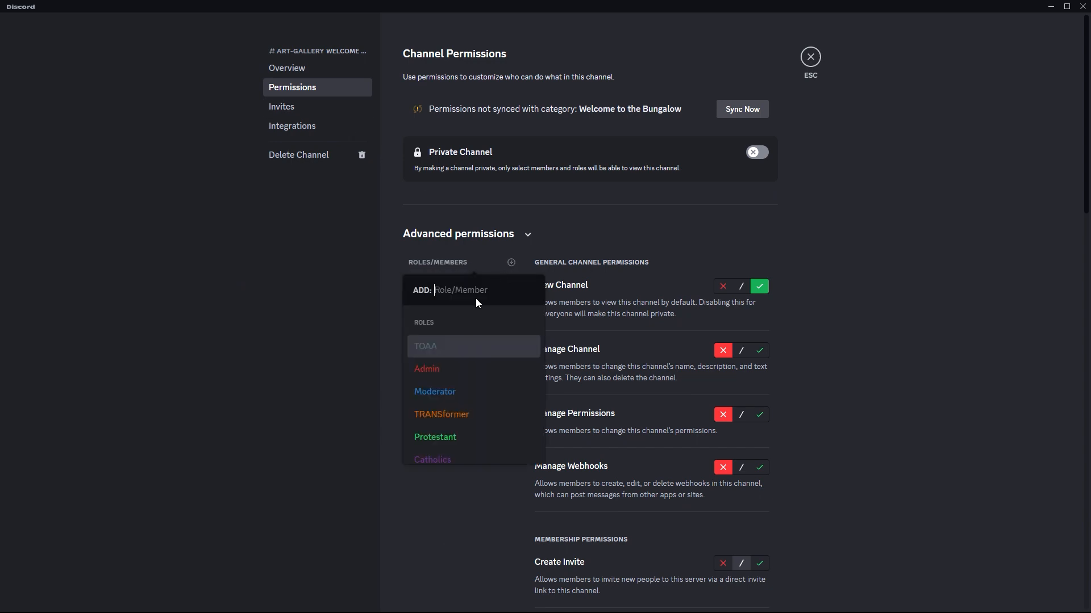
scroll("down", 3)
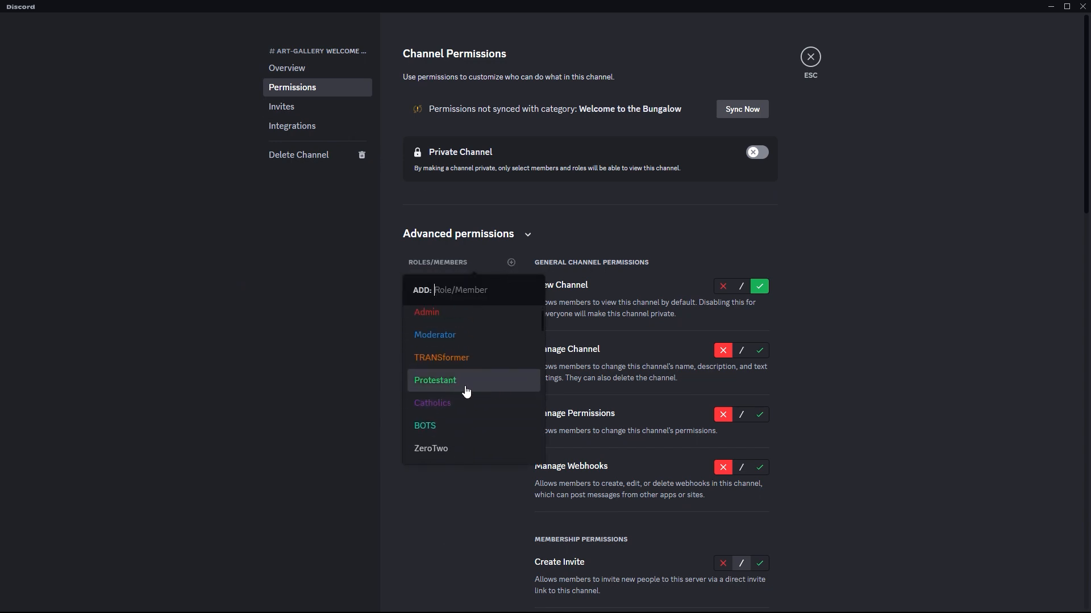
scroll("down", 3)
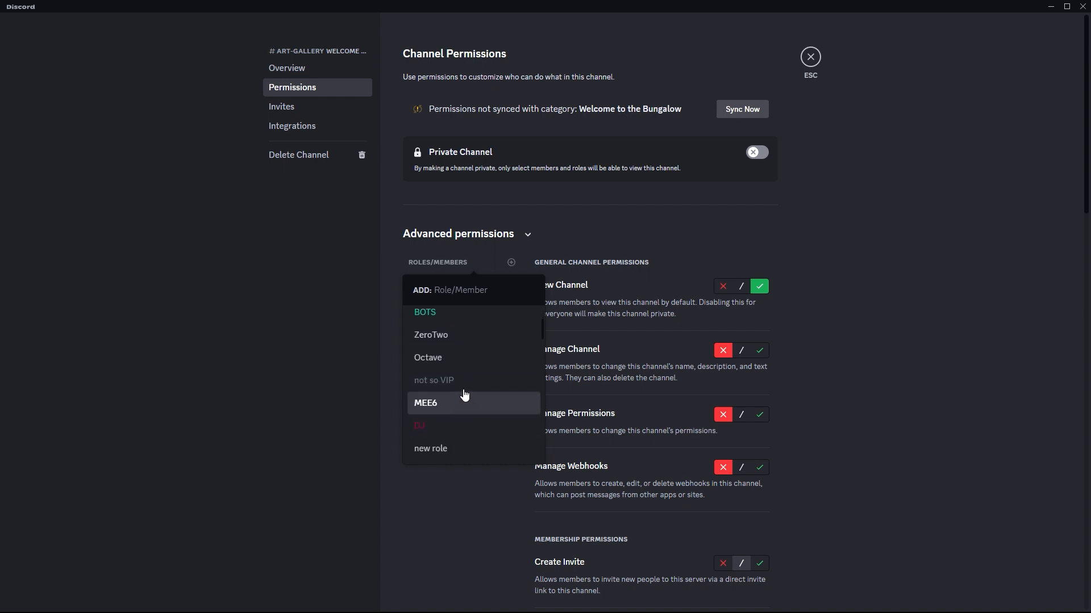
scroll("down", 3)
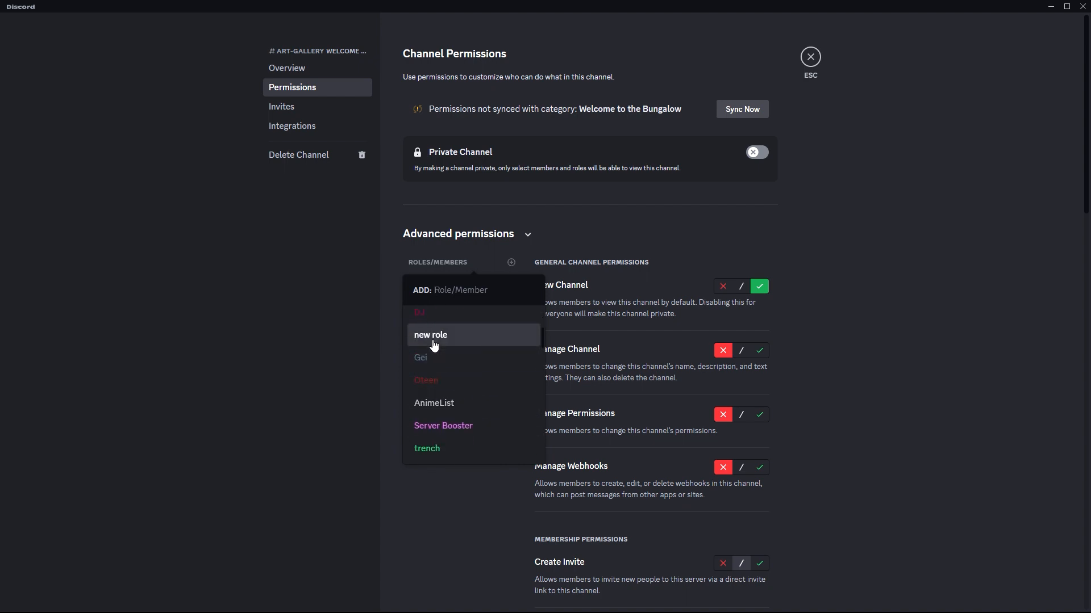
left_click(429, 334)
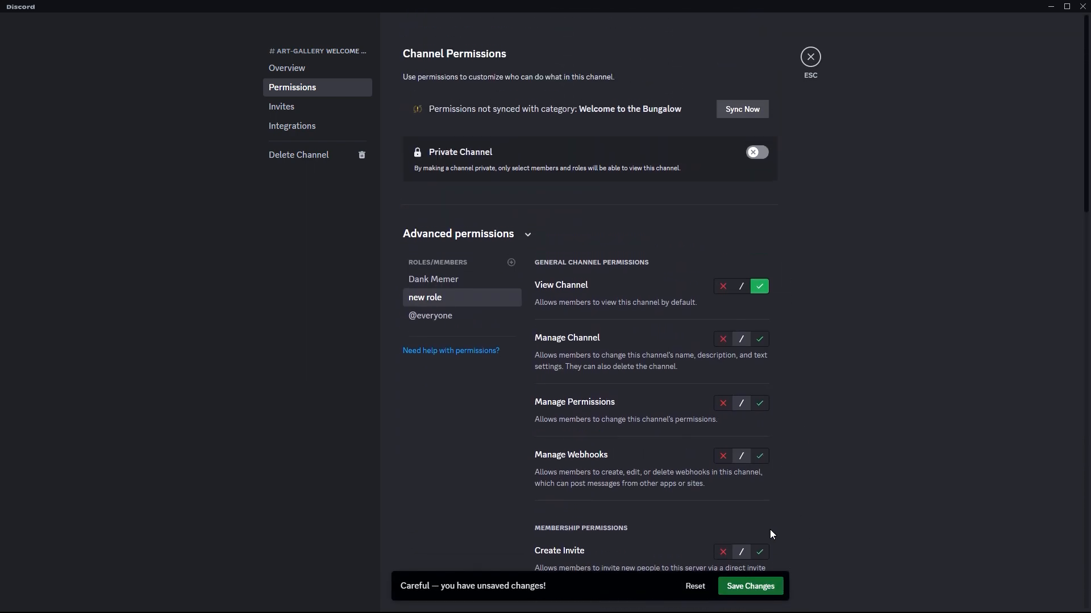
- Review new role's allowed toggles (view channel, send messages, read history) and save the changes
scroll("down", 3)
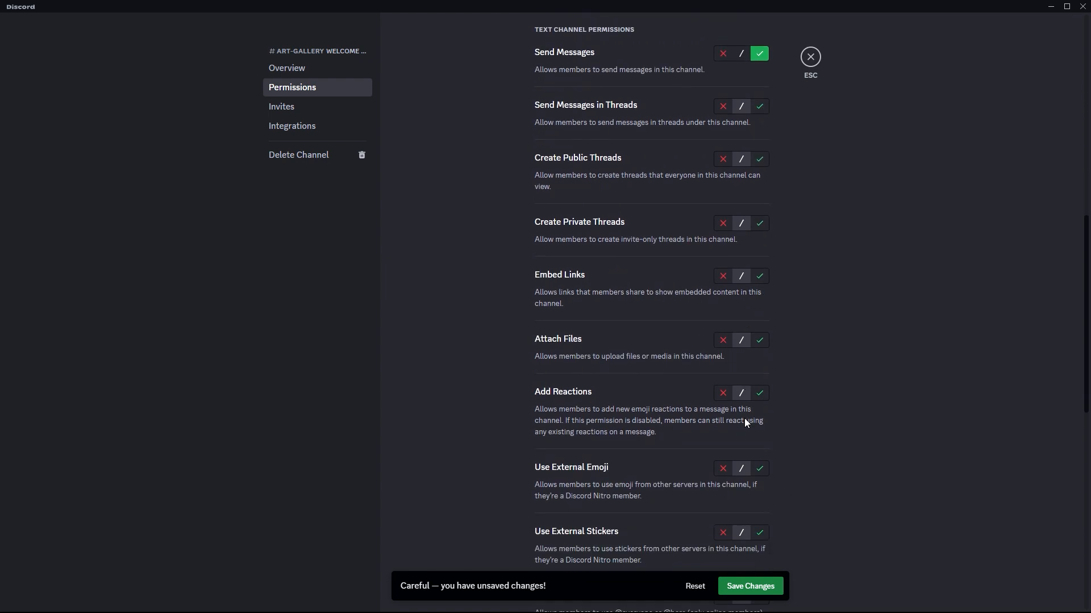
scroll("down", 3)
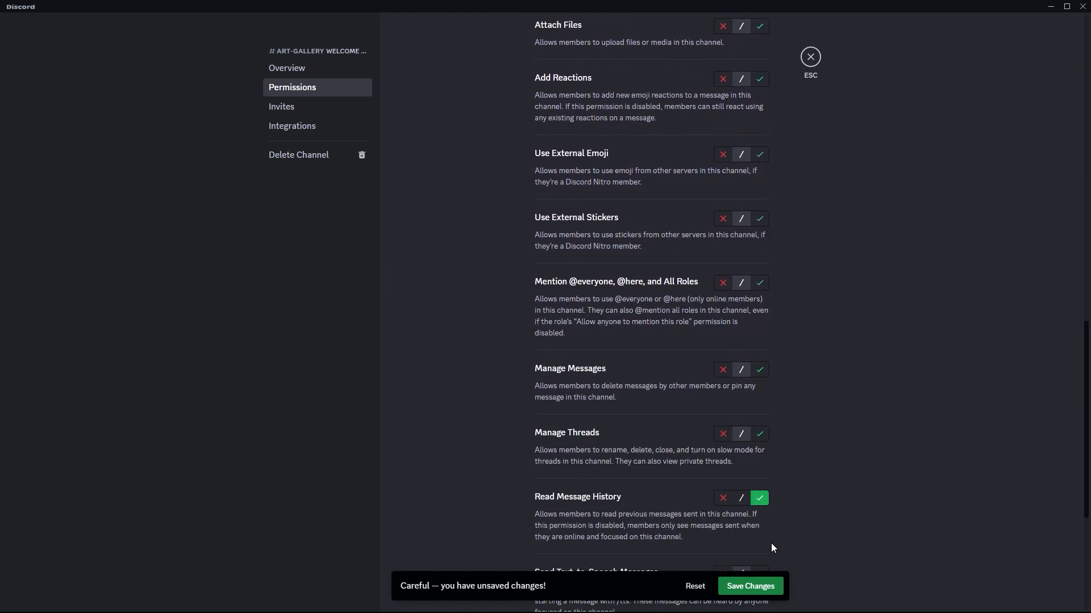
left_click(810, 57)
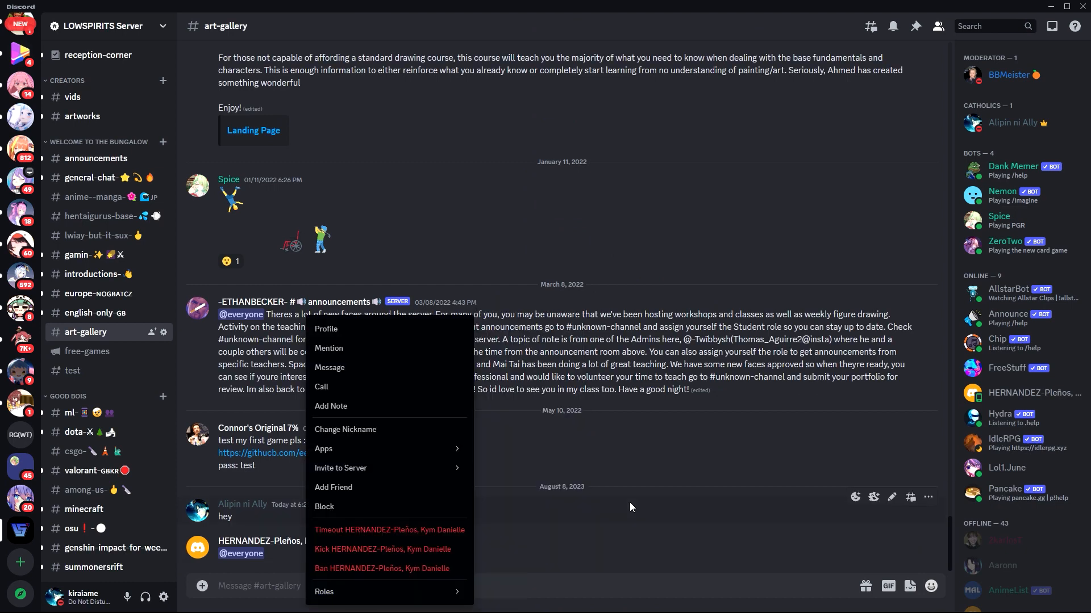
- Dismiss the member's right-click options menu, returning to the art-gallery chat
left_click(706, 510)
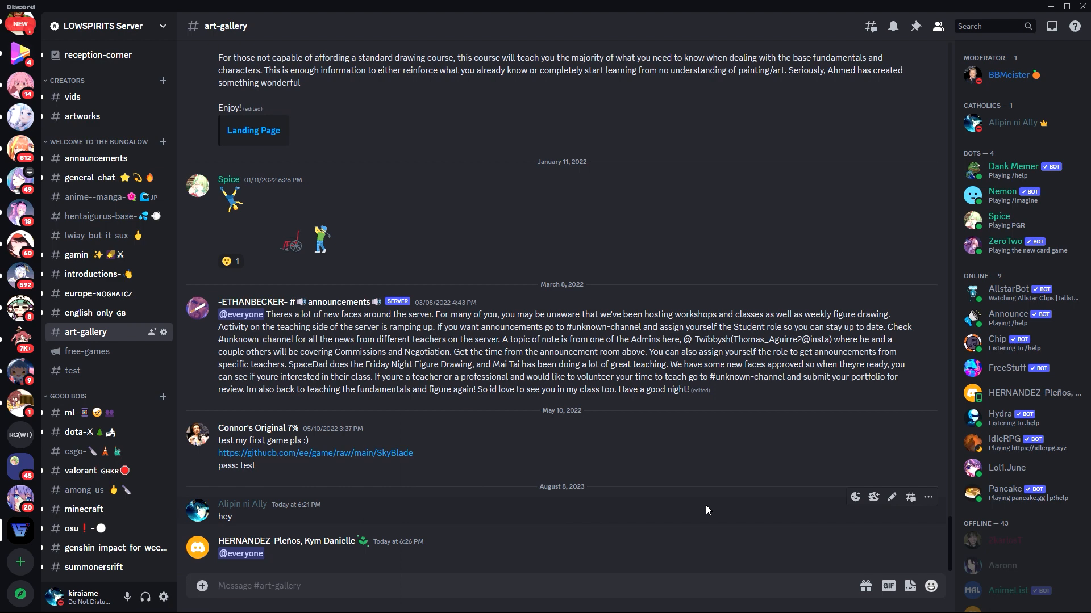